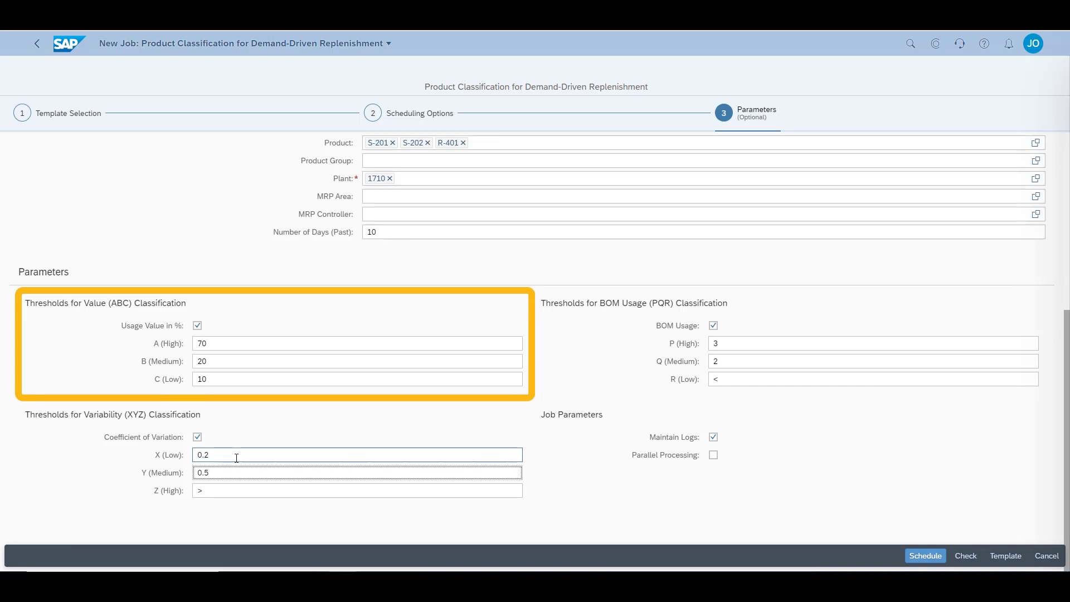
- Validate the classification job for S-201, S-202 and R-401 in plant 1710 with Check
click(357, 472)
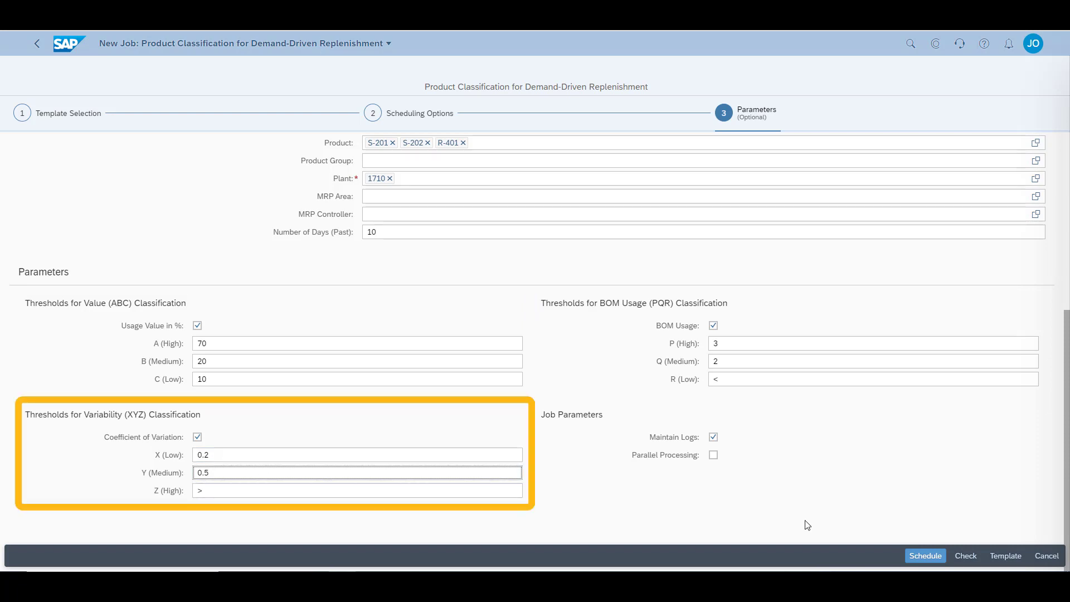
click(357, 472)
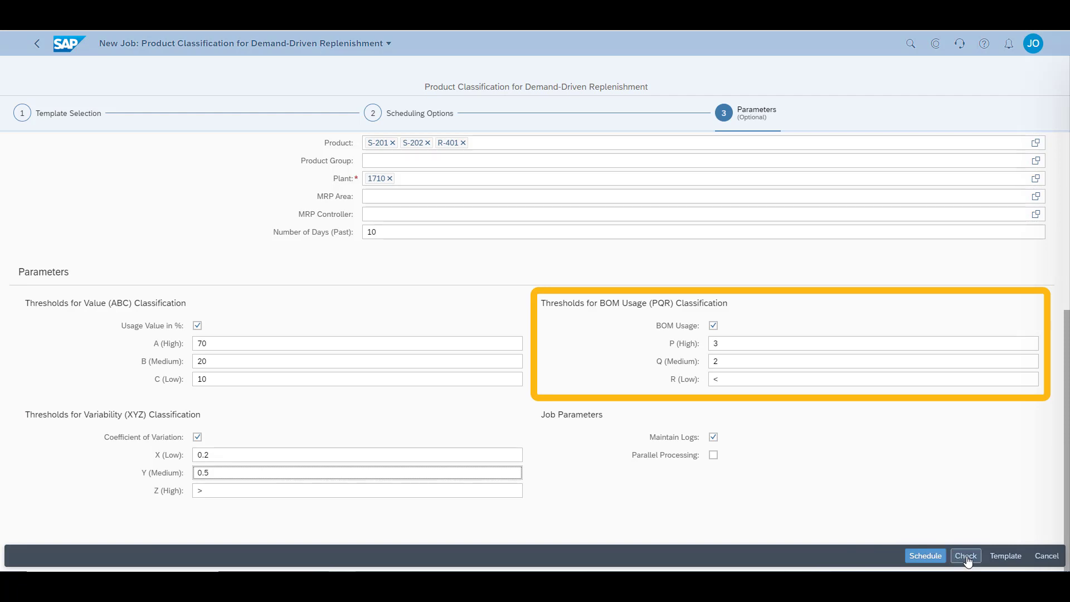
click(965, 555)
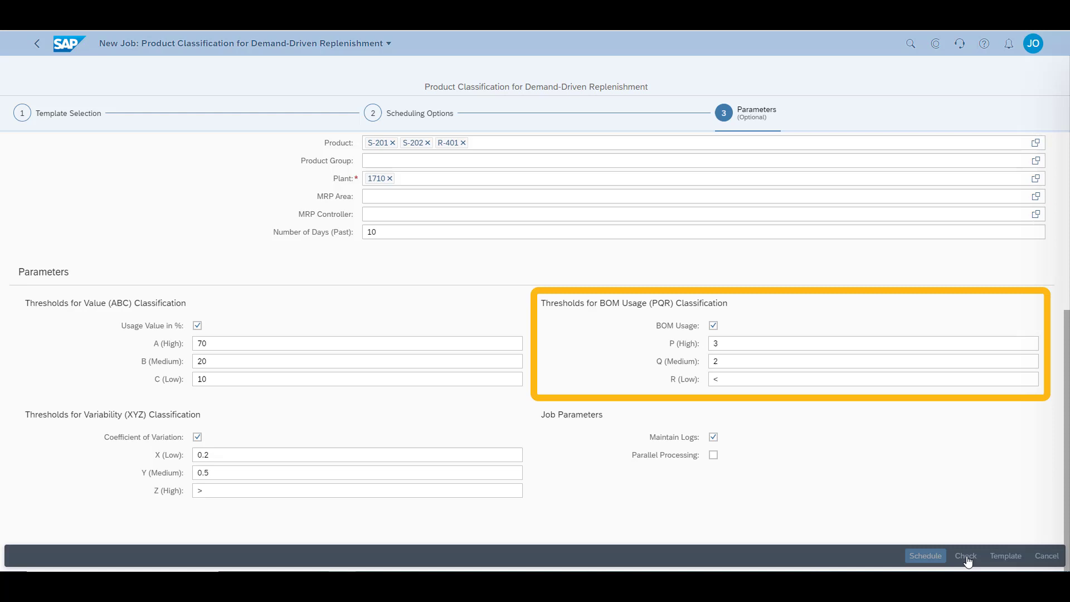
- Schedule the product classification job
click(965, 556)
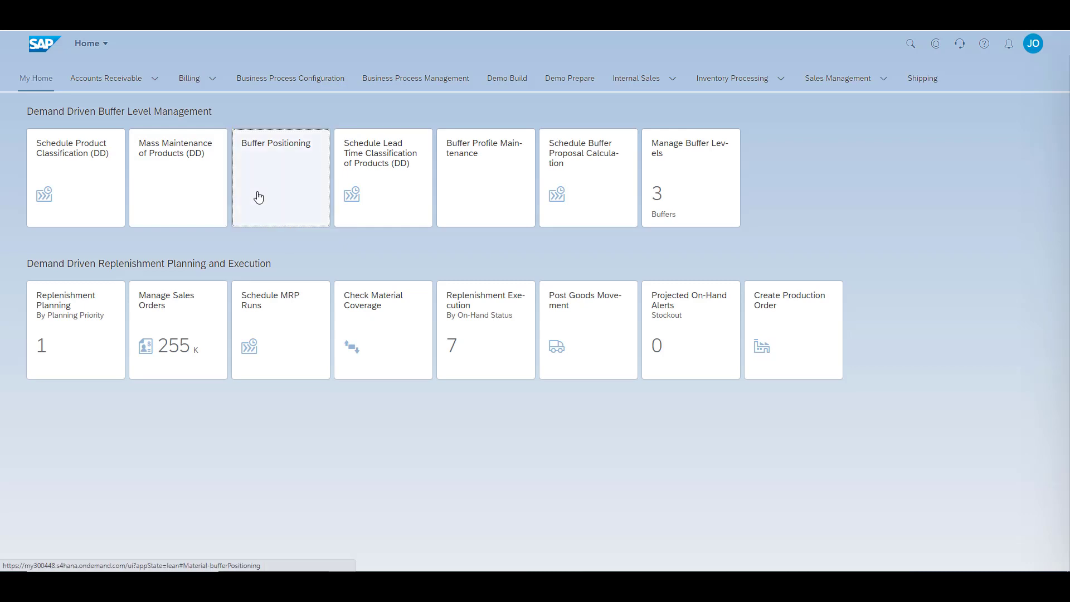
- Open Buffer Positioning and select products R-401, S-201 and S-202
click(281, 177)
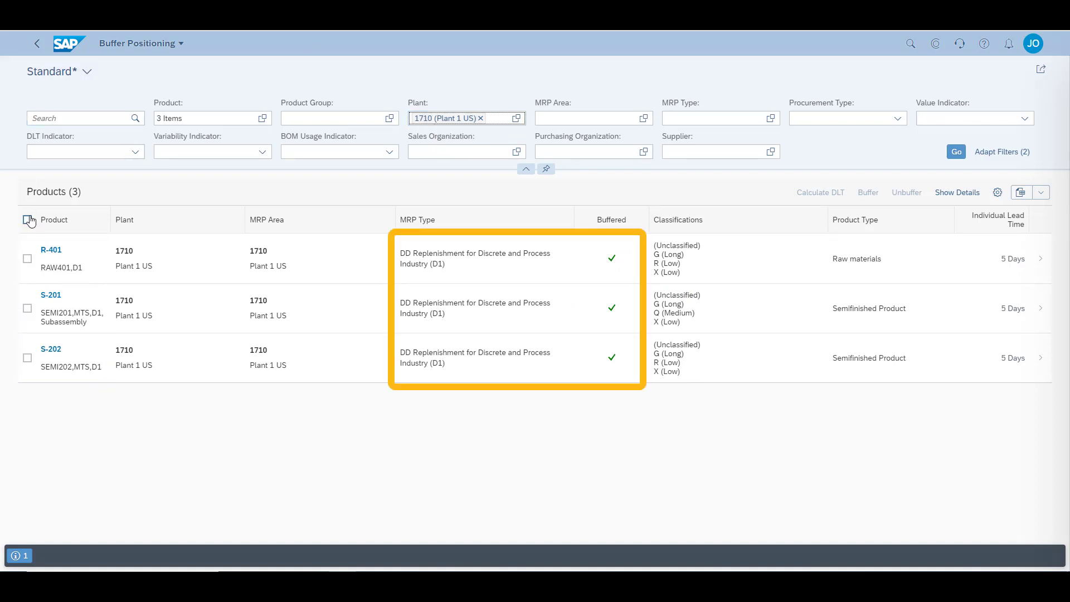
click(26, 219)
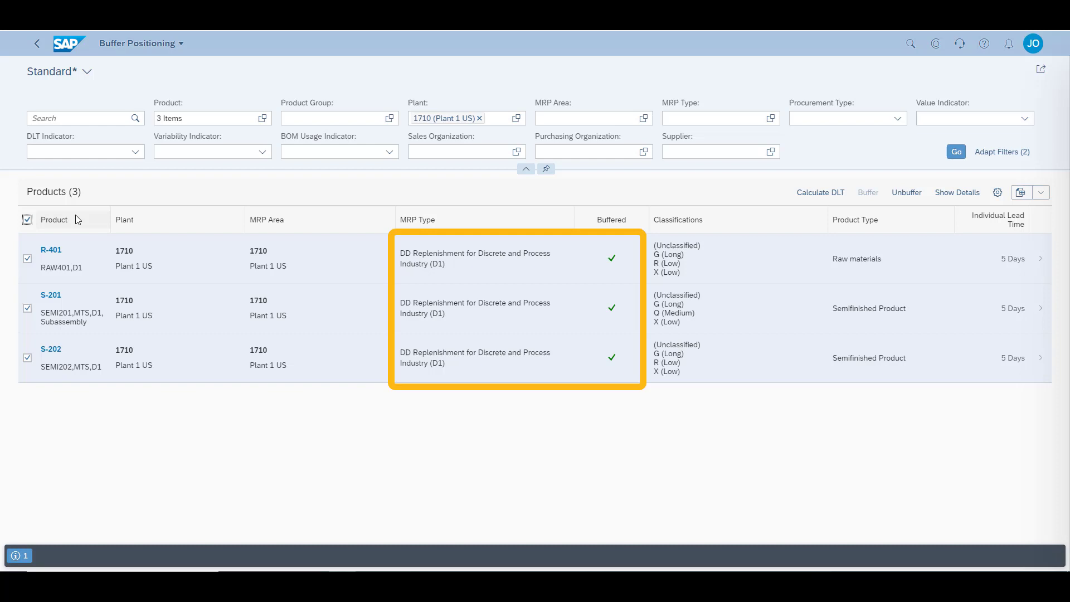
mouse_move(102, 228)
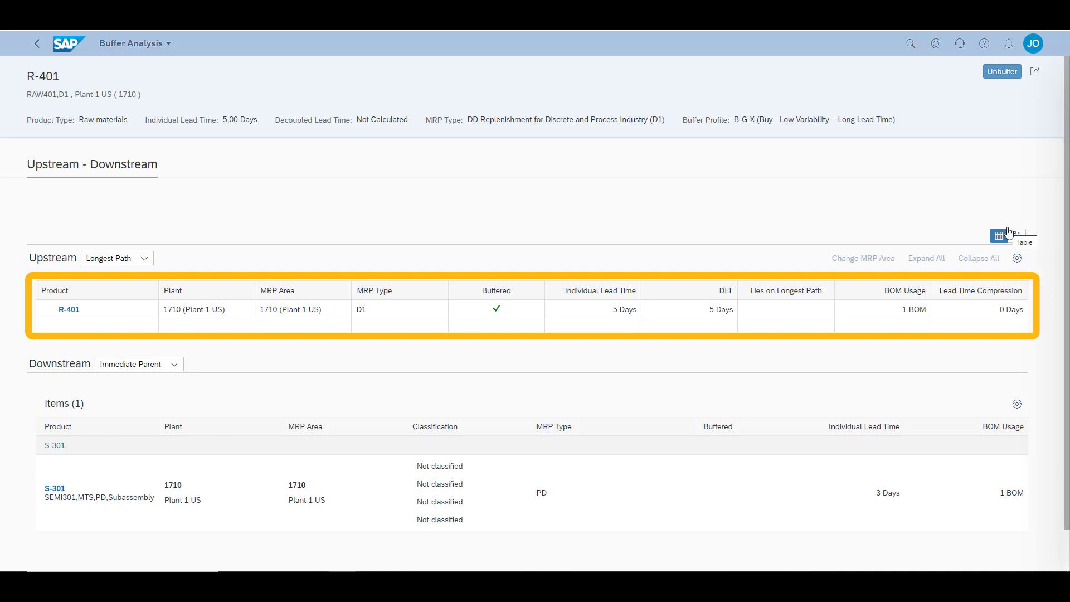
mouse_move(1016, 191)
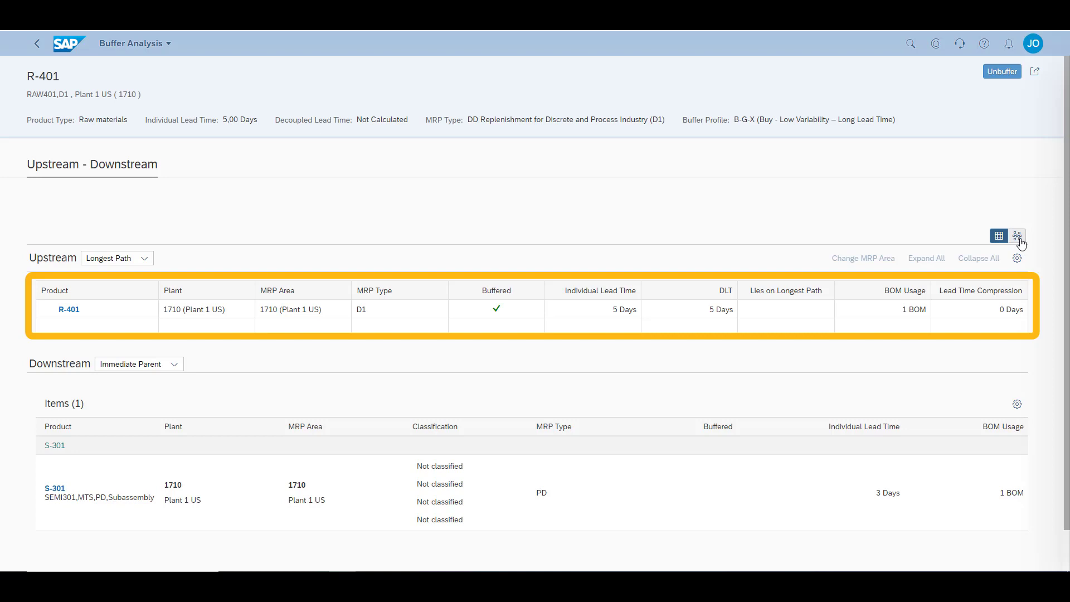
mouse_move(1018, 235)
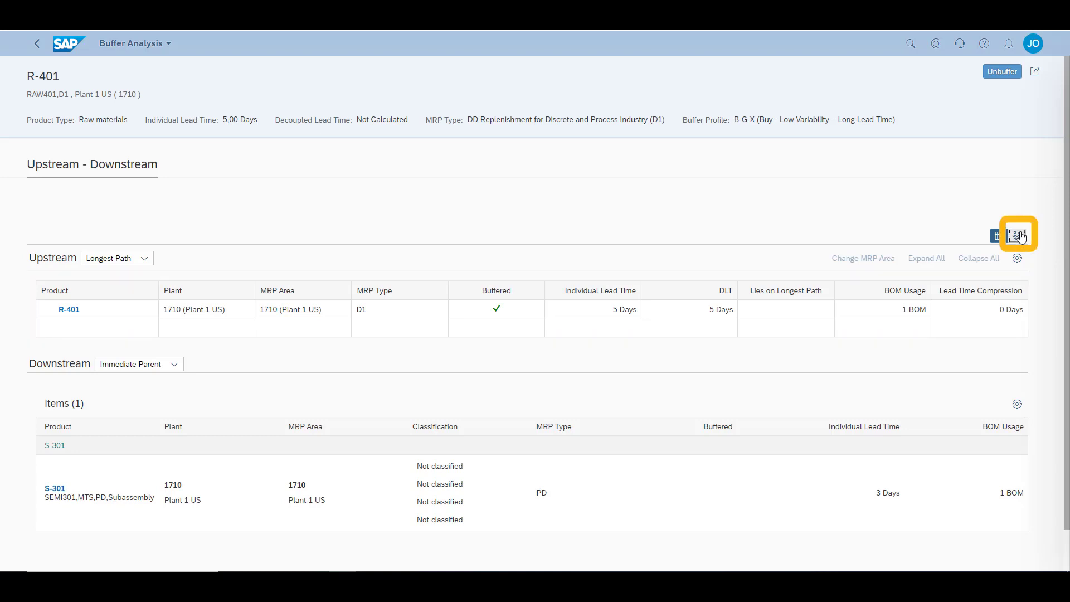
- Switch R-401 to graph view showing Product Flow with buffered products highlighted
click(1016, 235)
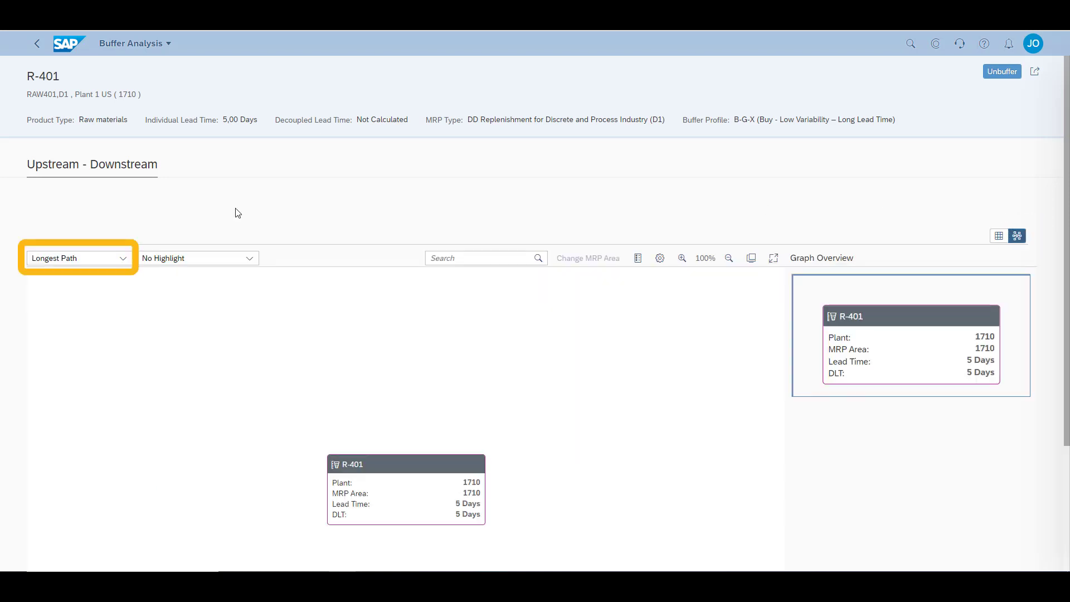
click(76, 258)
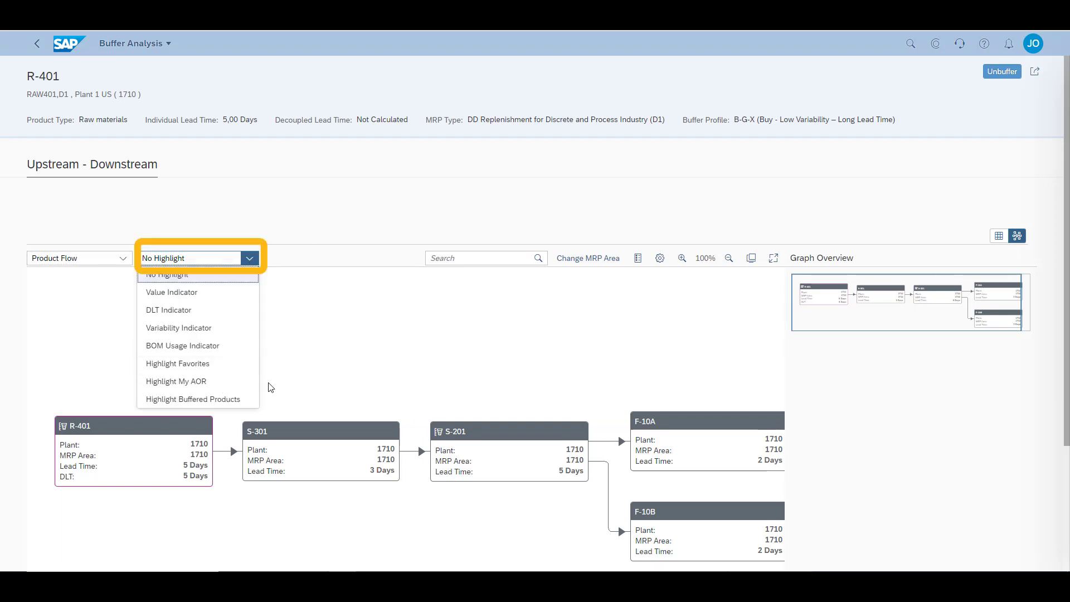
click(194, 398)
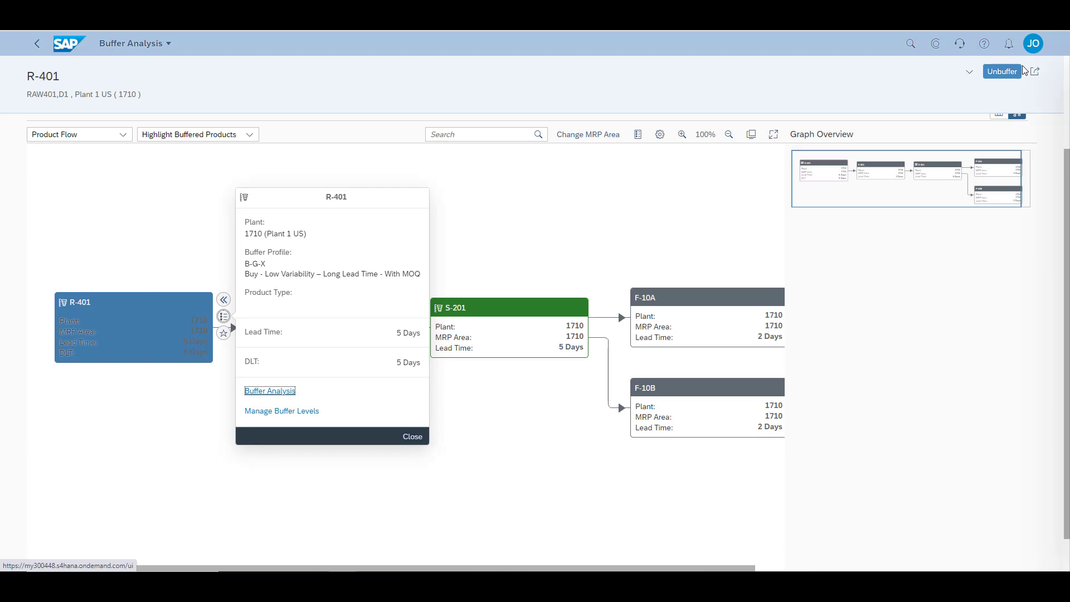
- Dismiss the share menu and go back to the launchpad home
click(1033, 70)
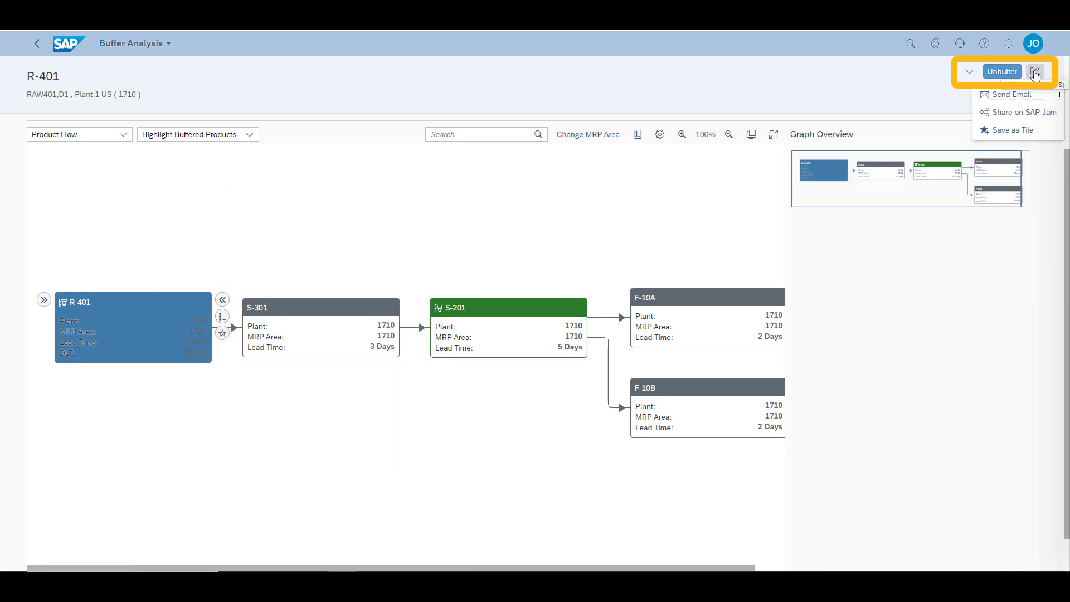
mouse_move(1012, 94)
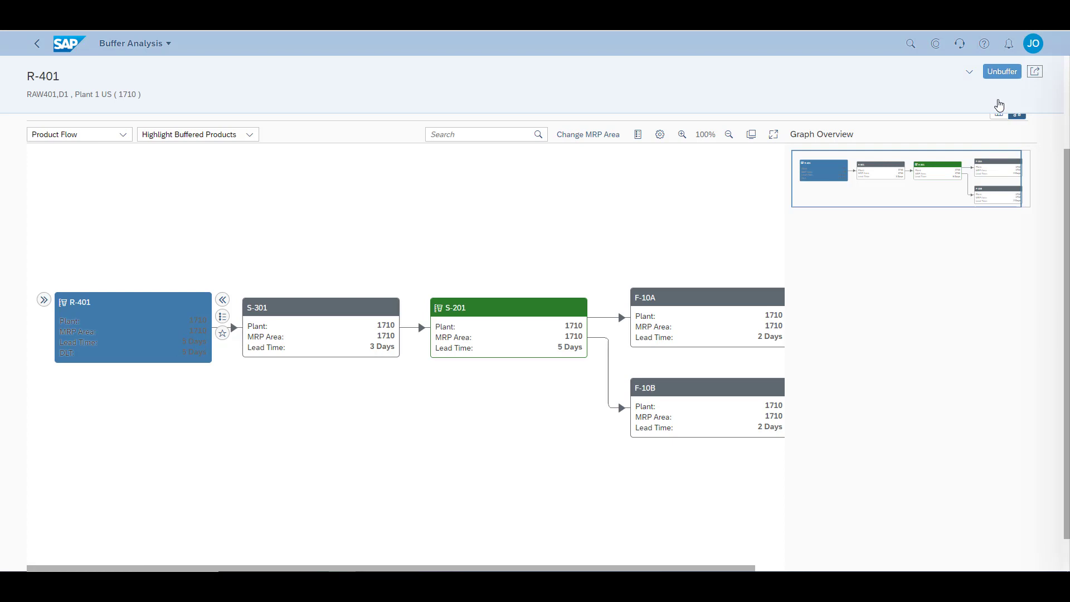
click(1030, 71)
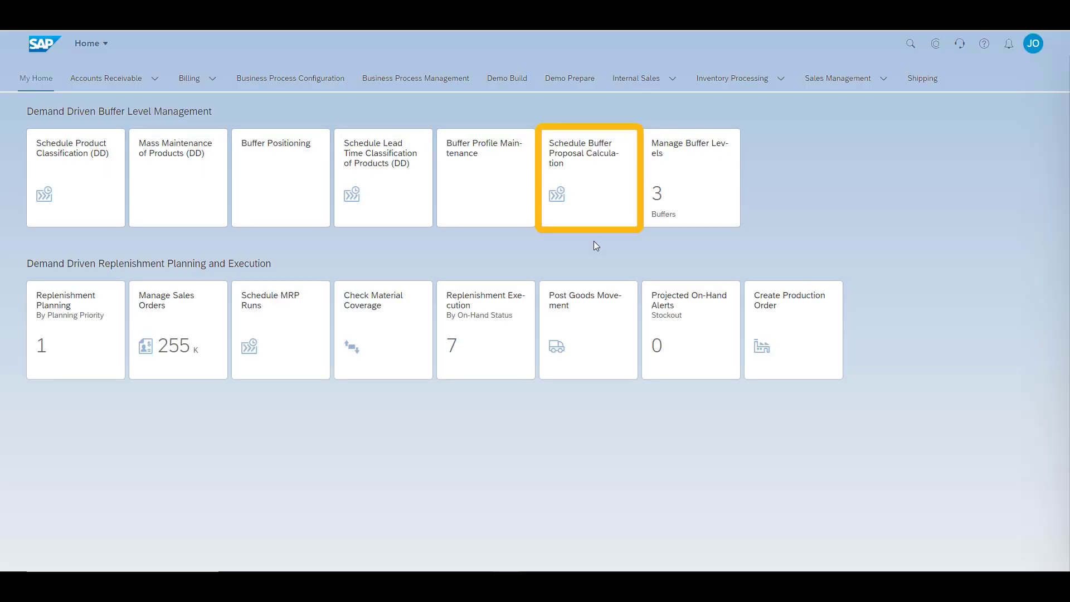
mouse_move(594, 179)
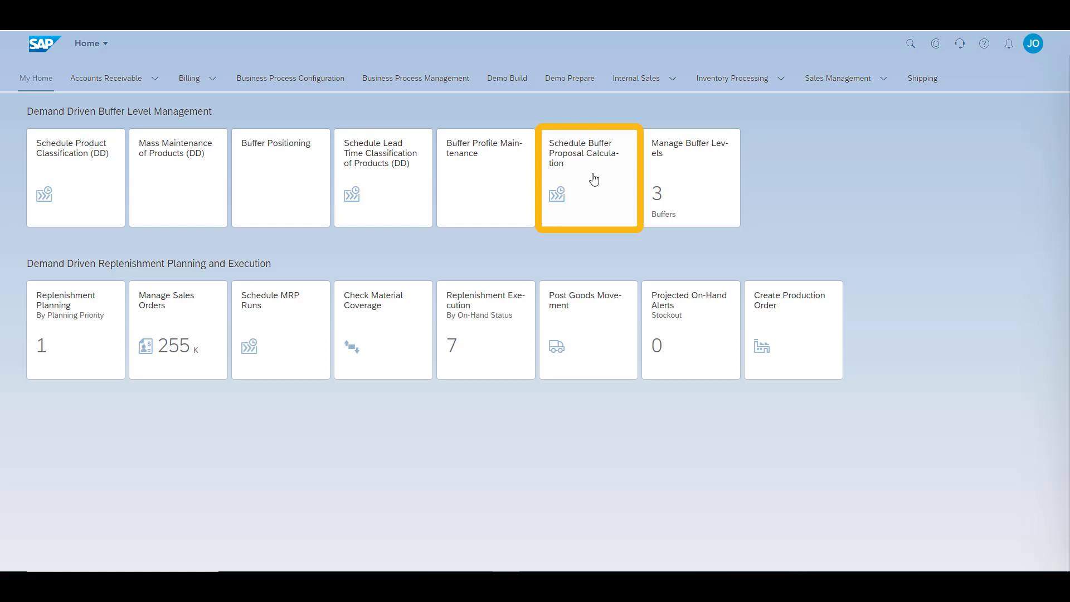
mouse_move(588, 177)
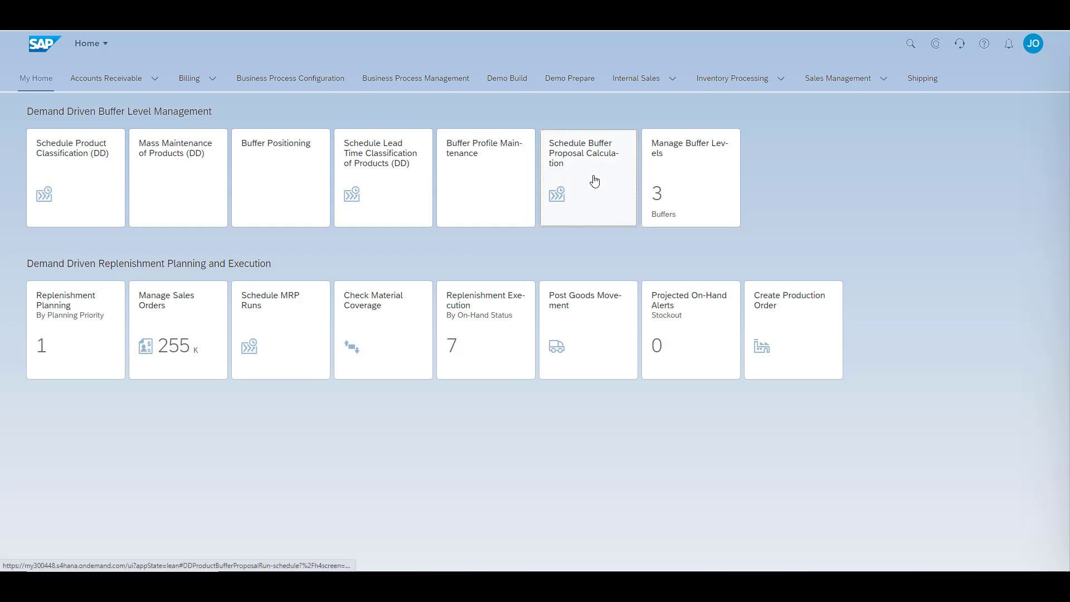
- Start a buffer proposal calculation job with products S-201, R-401 and plant 1710
click(587, 178)
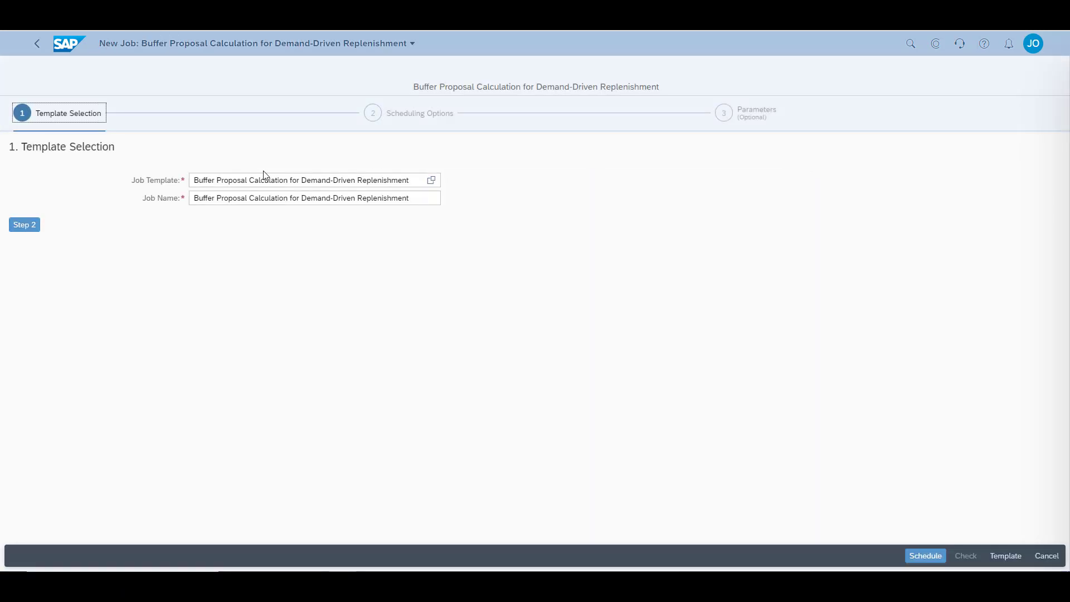
click(24, 225)
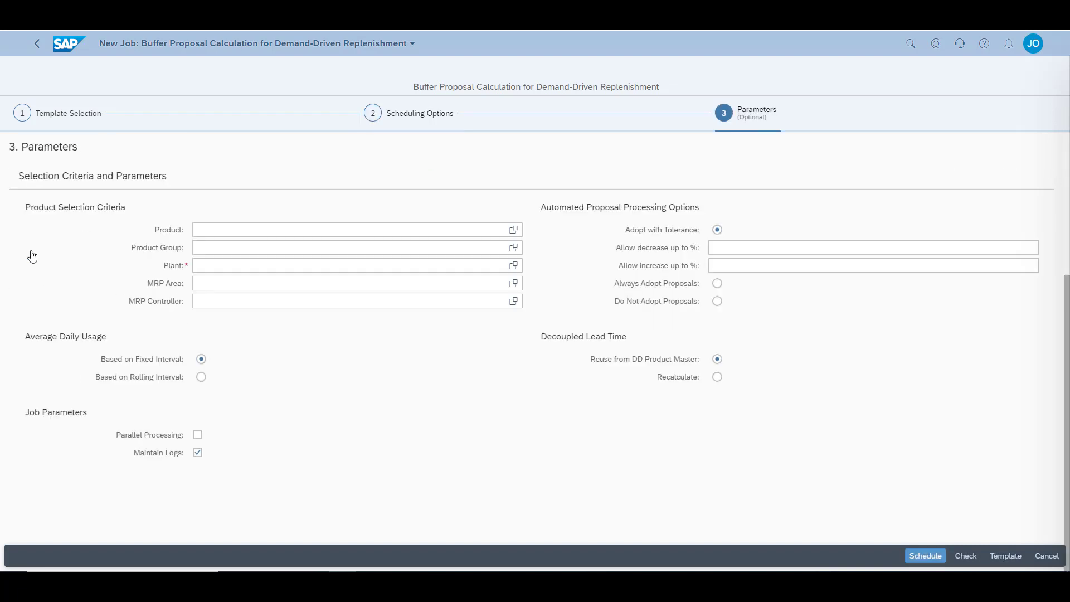
mouse_move(33, 256)
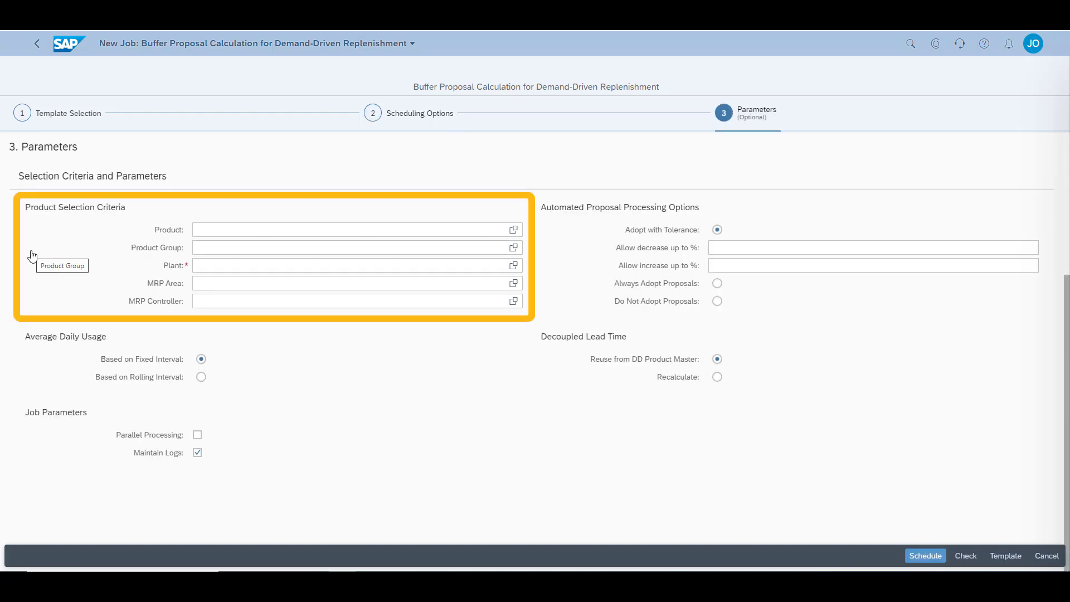
text(S-20)
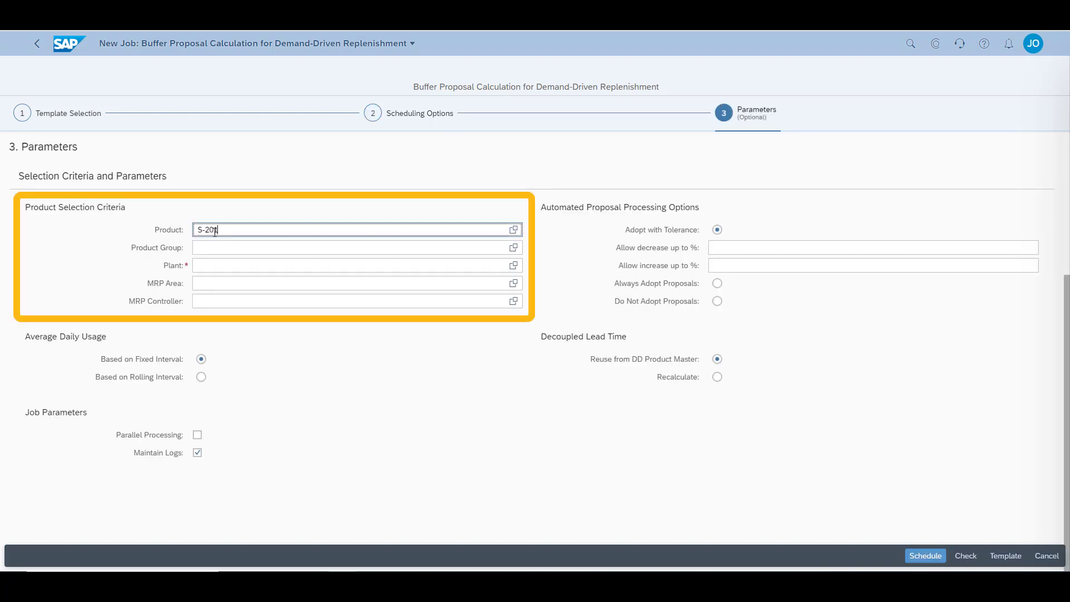
text(R-401)
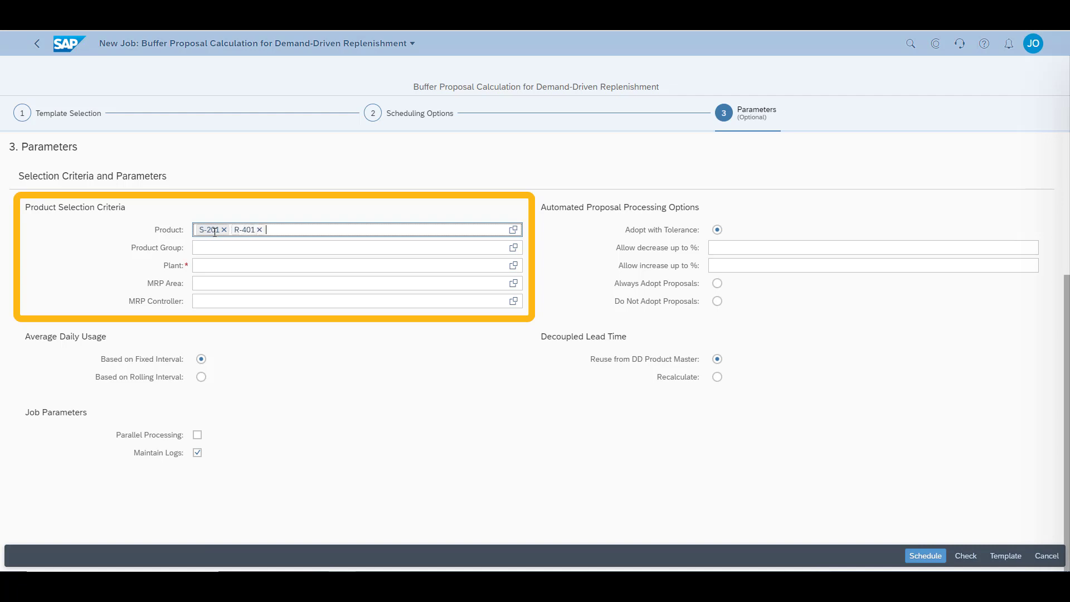
text(1710)
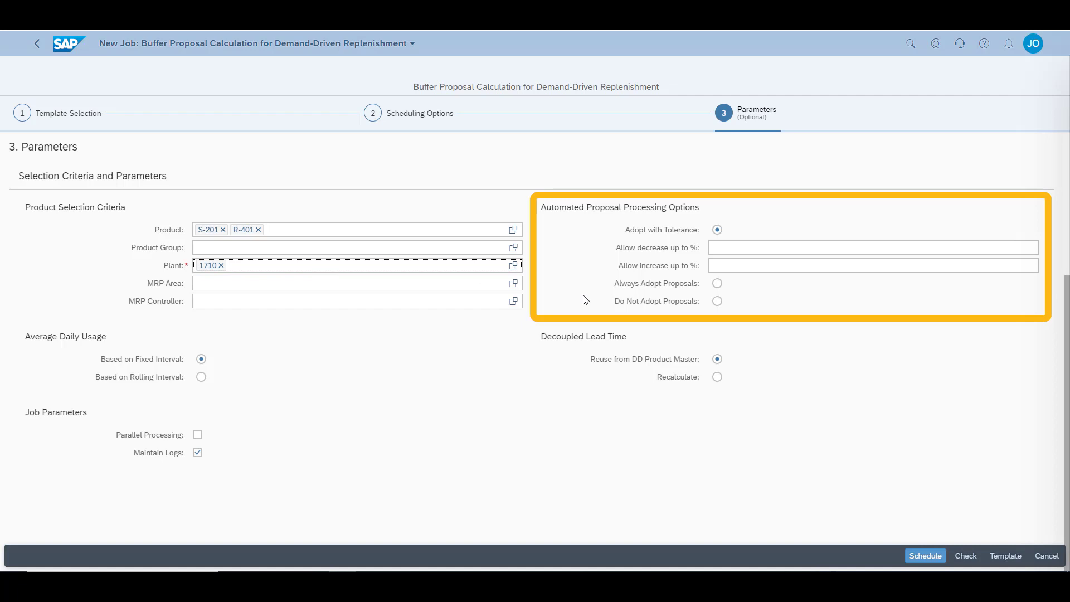
- Choose 'Do Not Adopt Proposals' and 'Recalculate' lead time, then schedule the job
click(717, 301)
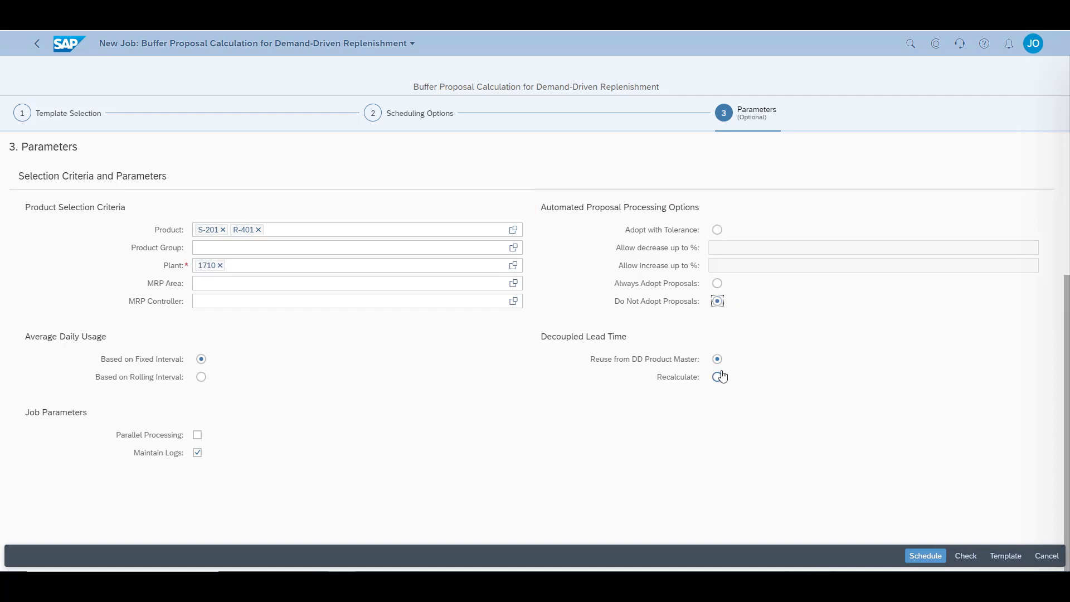
click(717, 377)
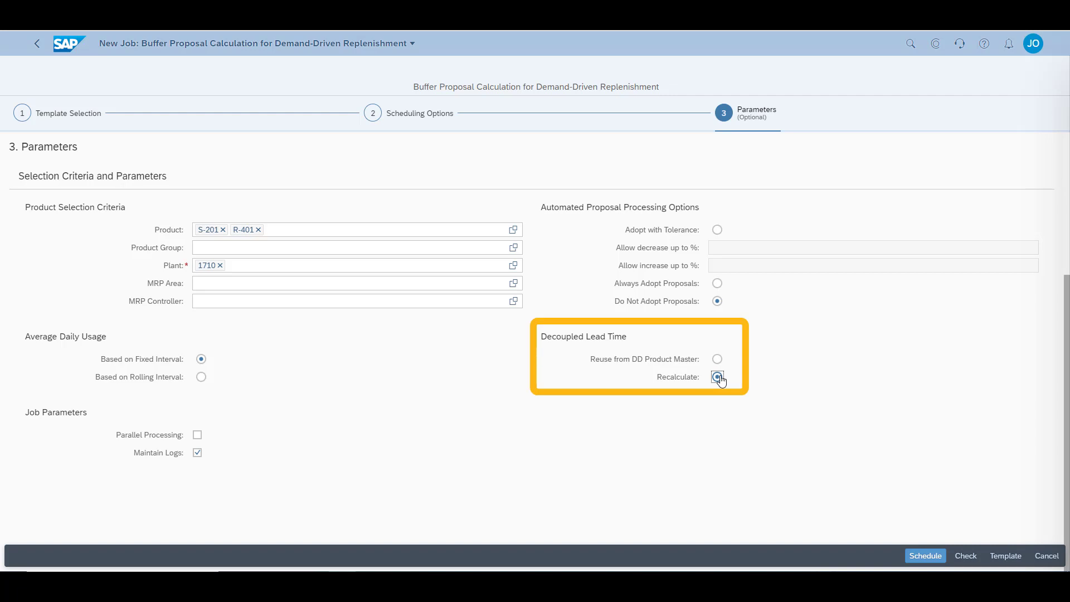
click(717, 377)
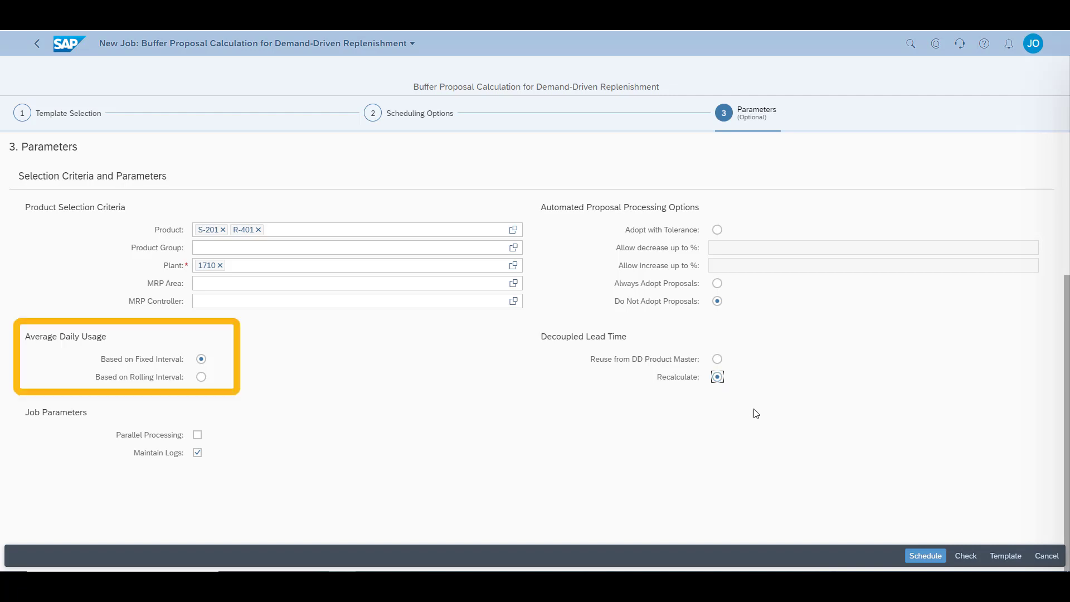
mouse_move(927, 555)
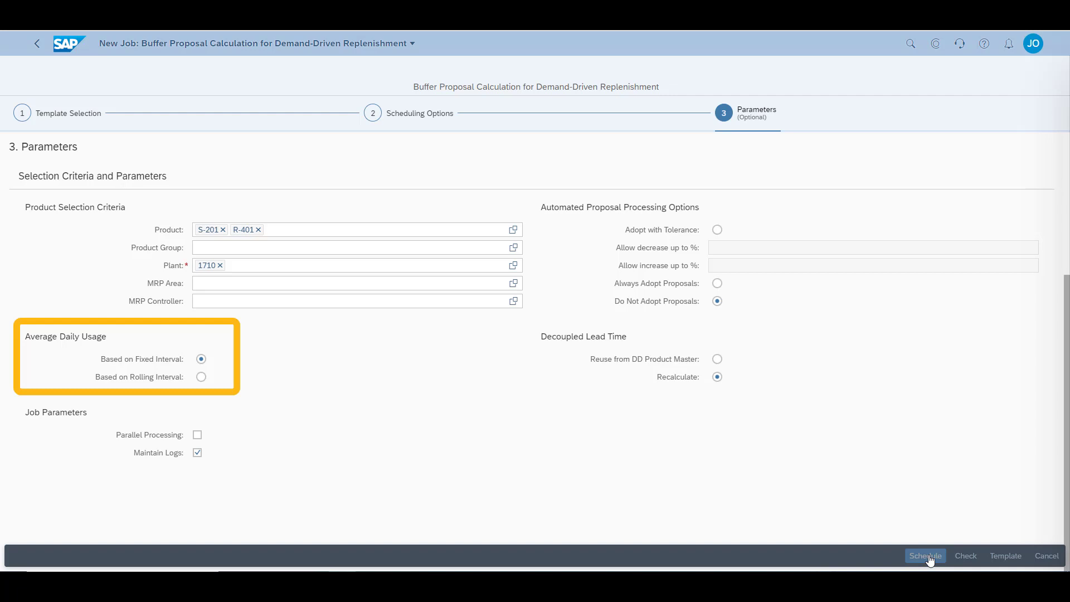
click(925, 555)
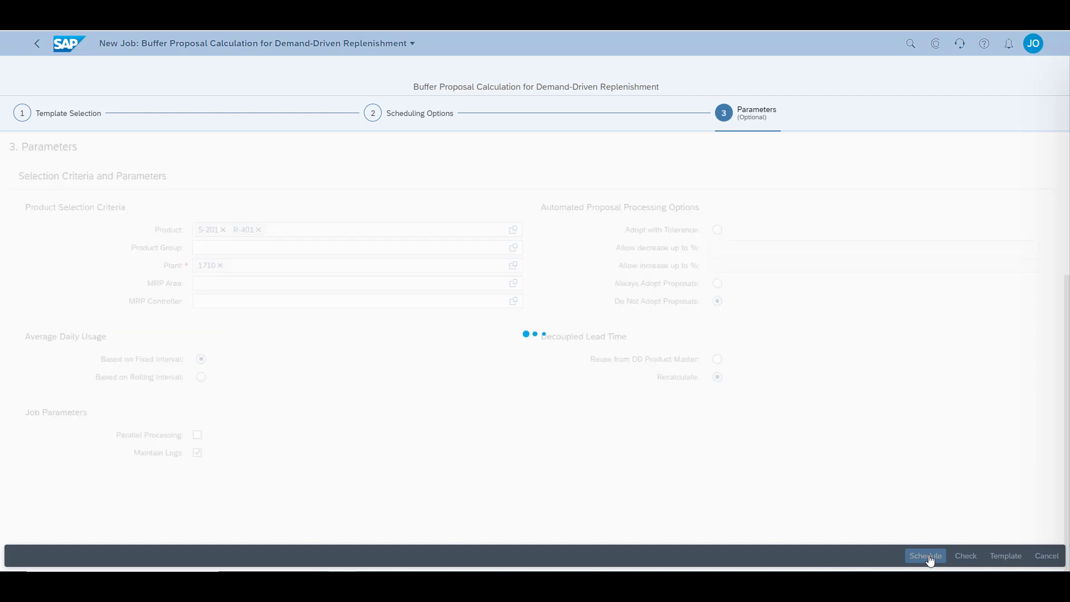
click(925, 556)
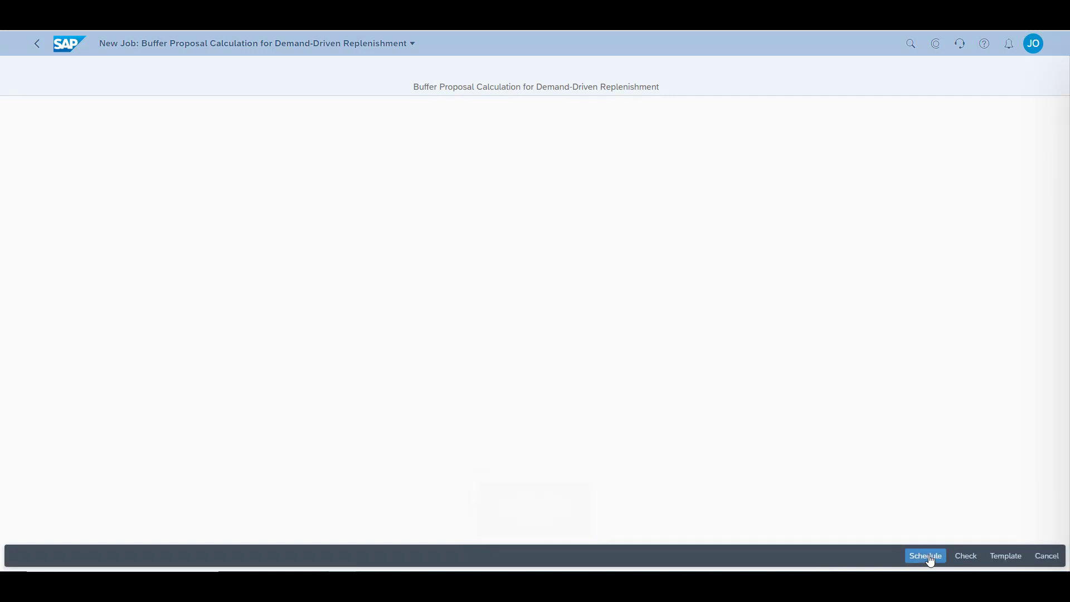
click(924, 556)
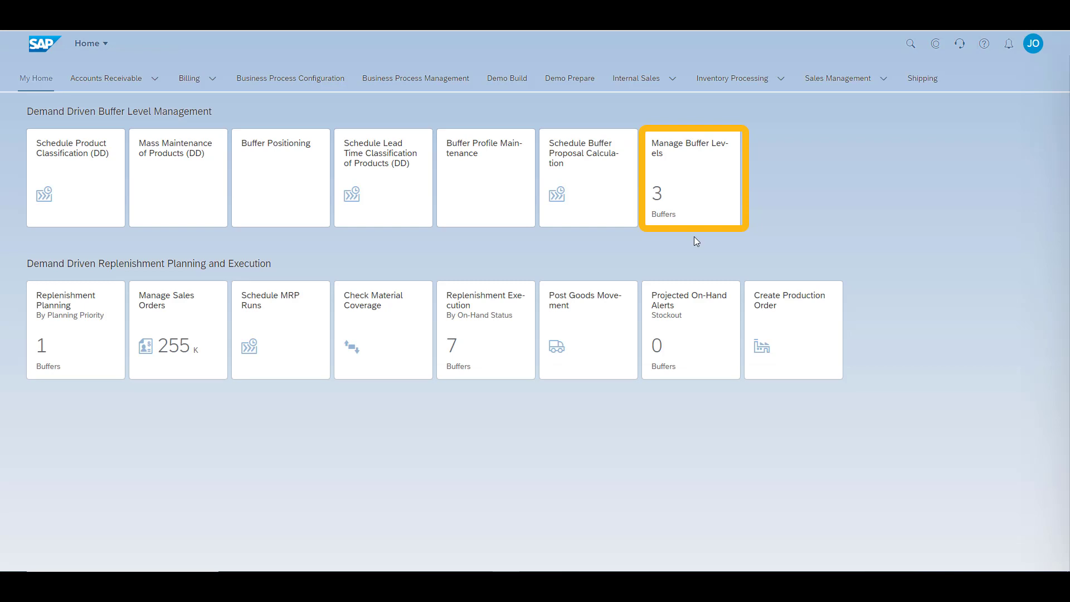
mouse_move(689, 190)
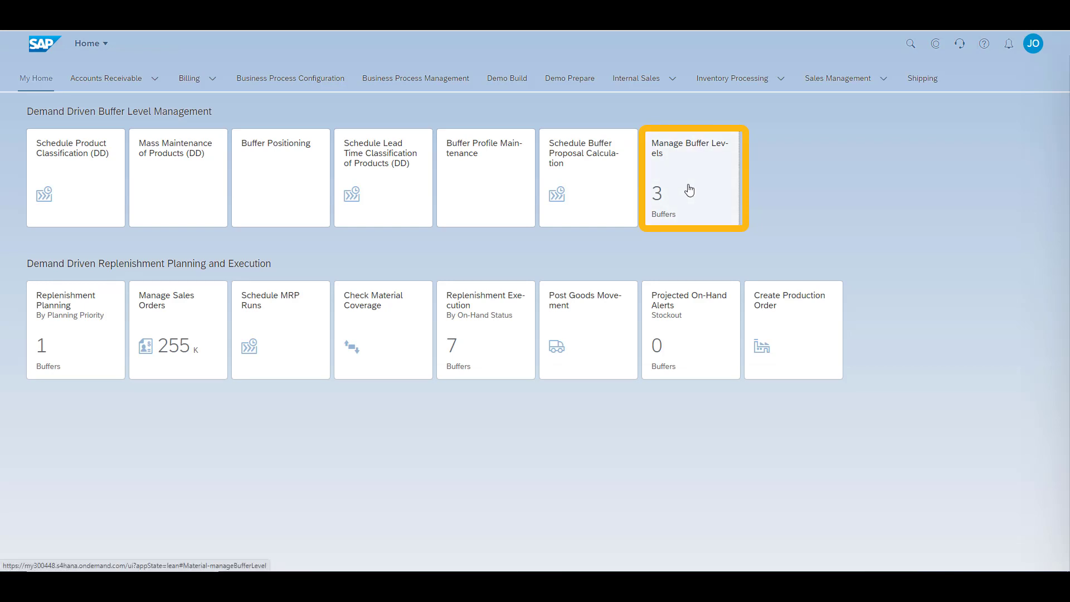
- Open Manage Buffer Levels and bring up the S-201 buffer details
click(691, 178)
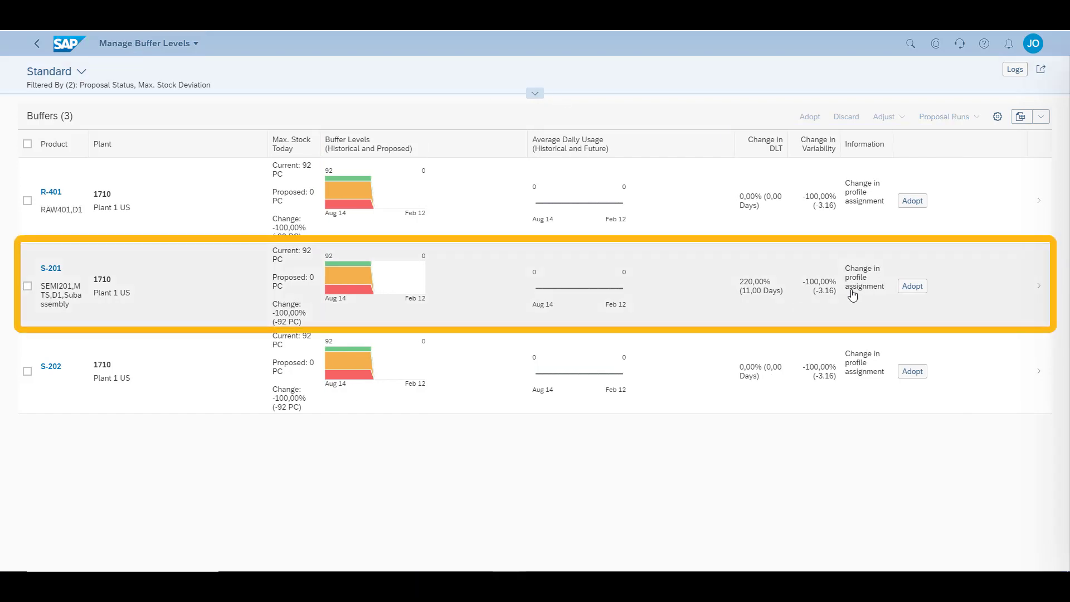
mouse_move(1038, 292)
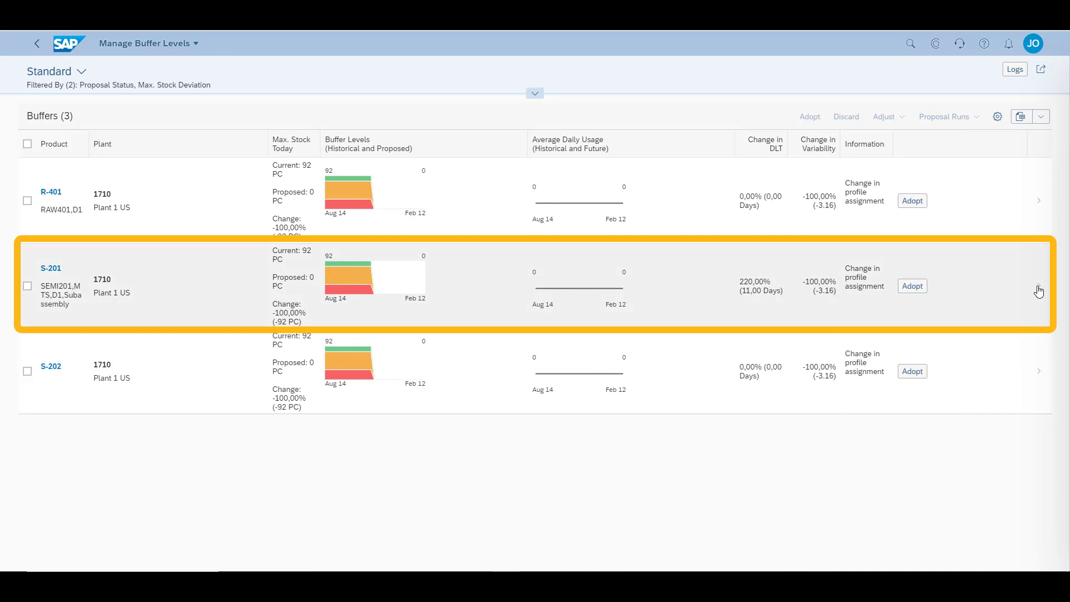
click(478, 285)
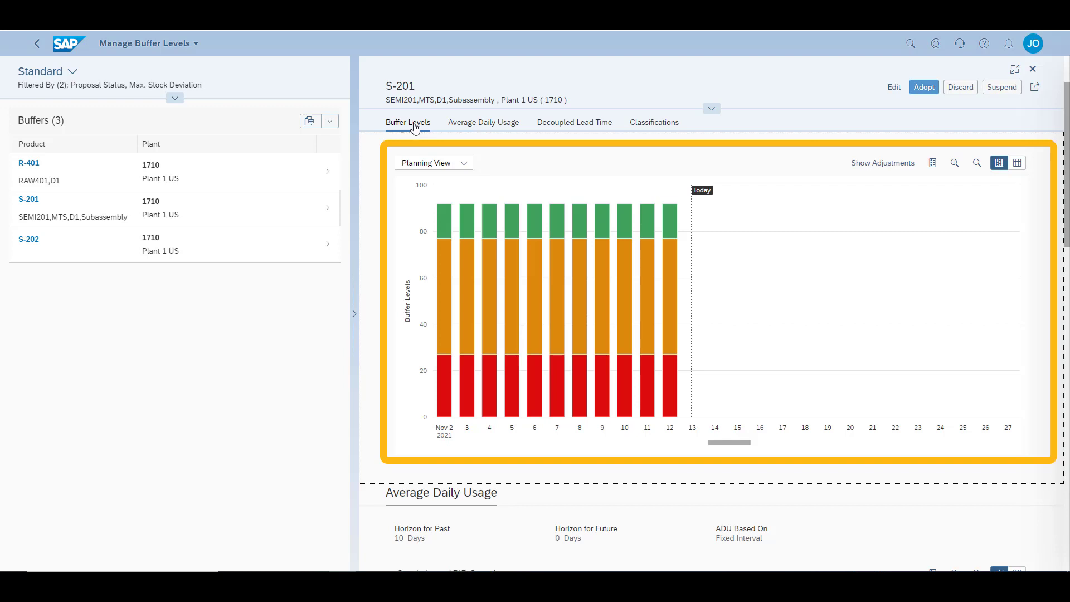
- Review S-201's average daily usage, decoupled lead time (5 to 16 days) and classifications
click(483, 122)
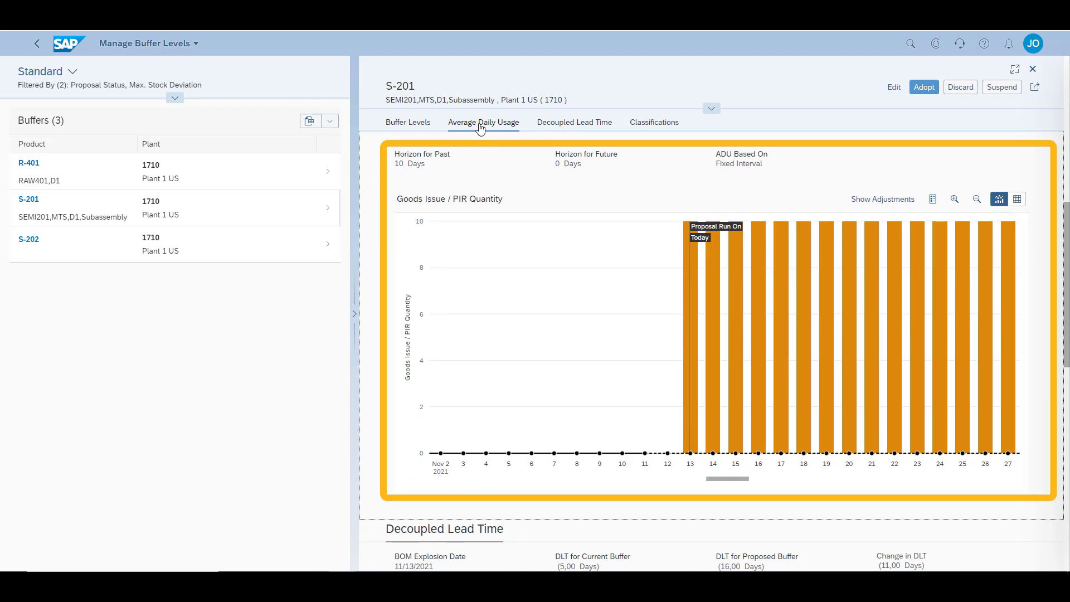
mouse_move(575, 122)
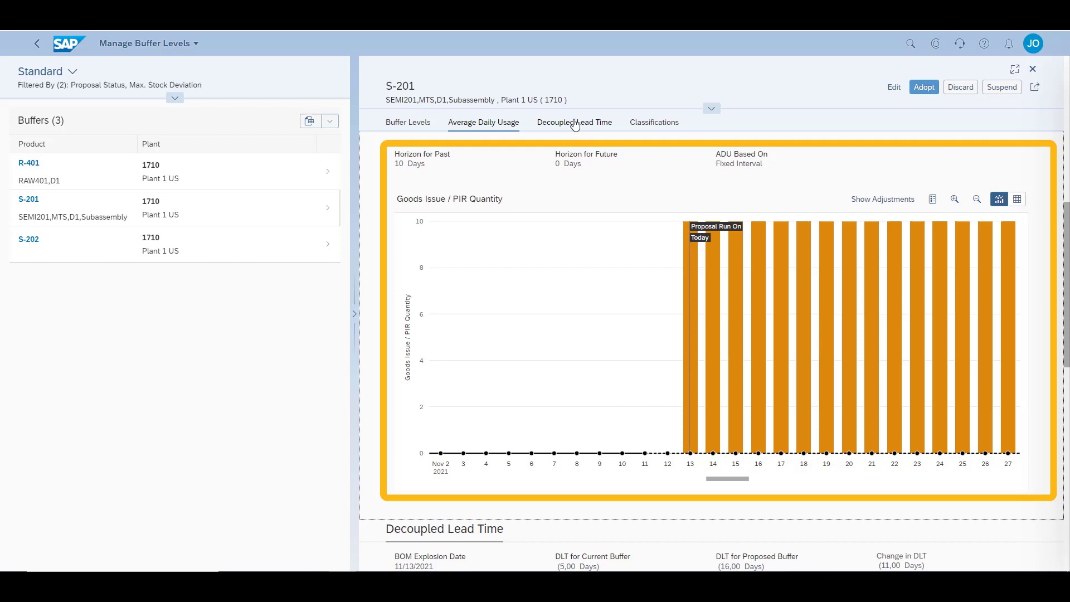
scroll(down, 3)
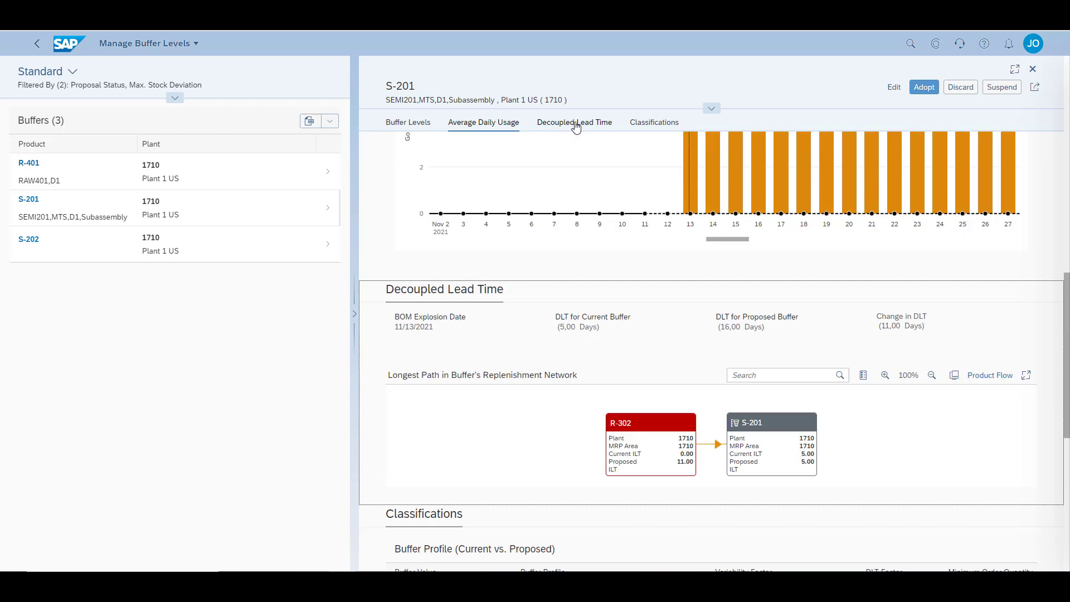
scroll(down, 3)
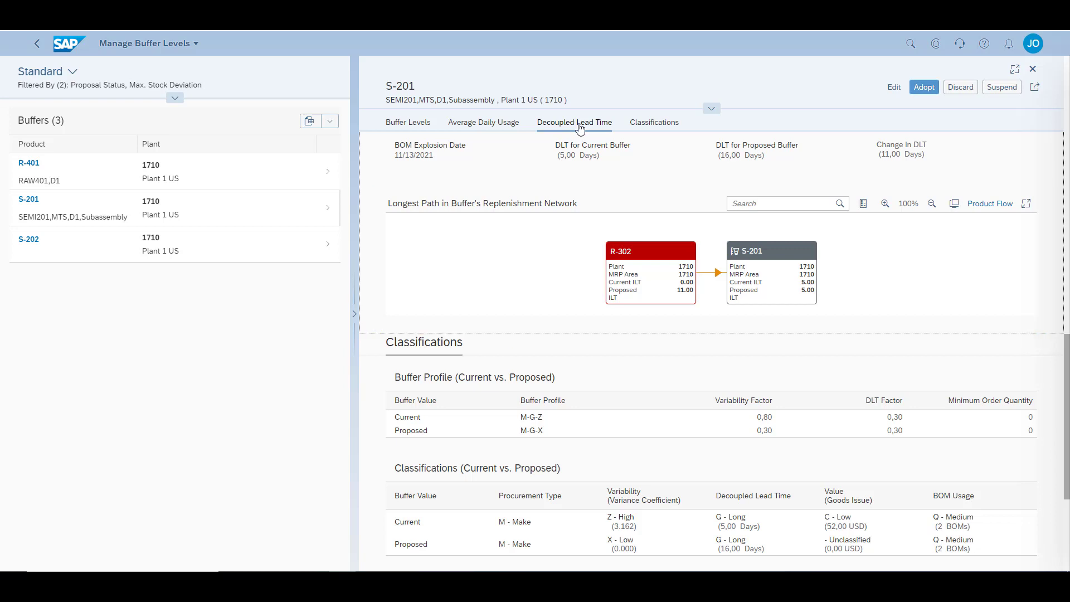
click(653, 122)
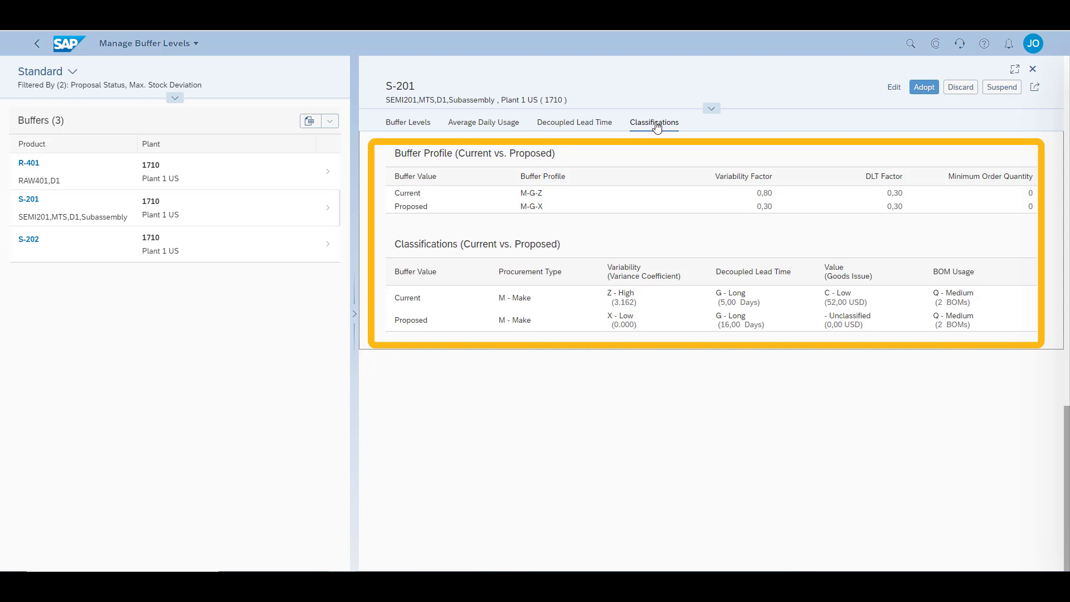
mouse_move(776, 107)
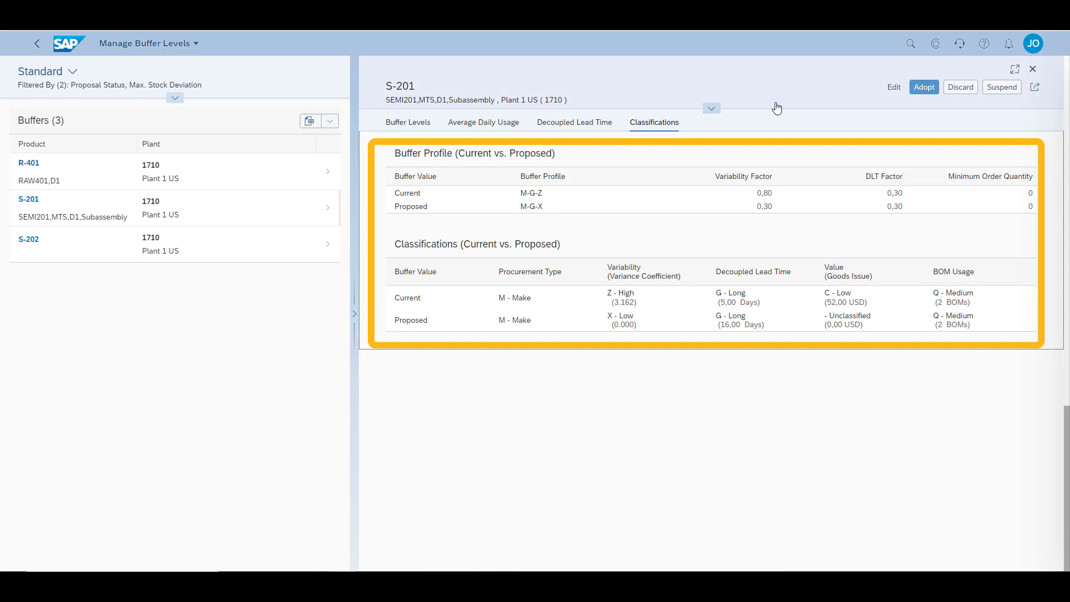